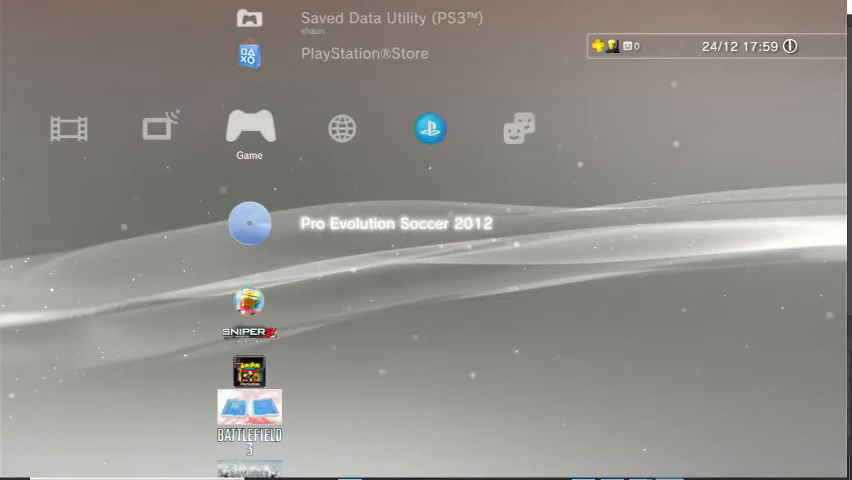
# Navigate to the PlayStation Network column and launch the PlayStation Store
pyautogui.scroll(-3)
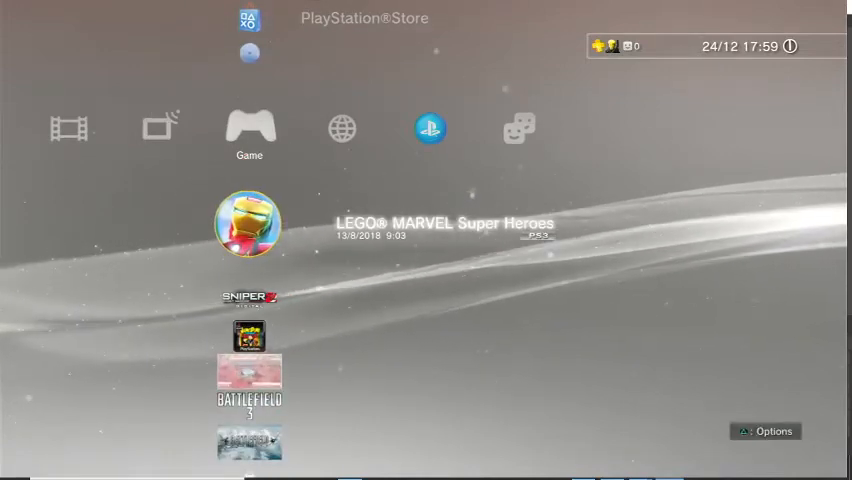
pyautogui.scroll(-3)
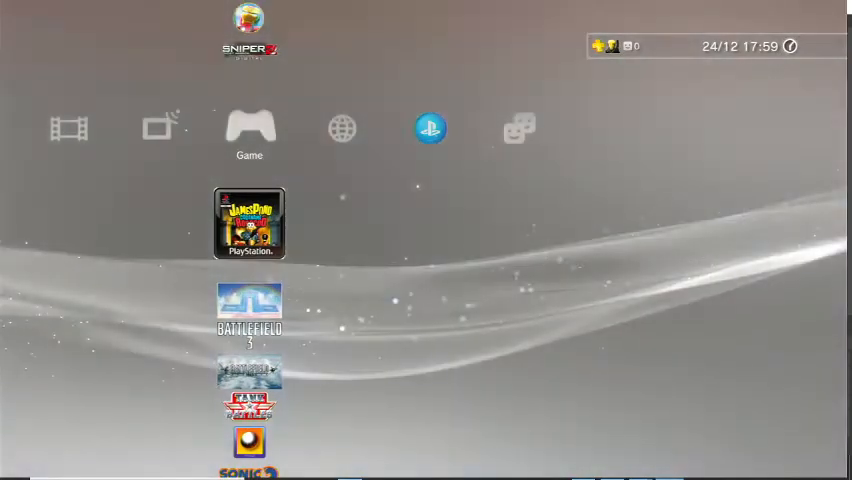
pyautogui.click(248, 224)
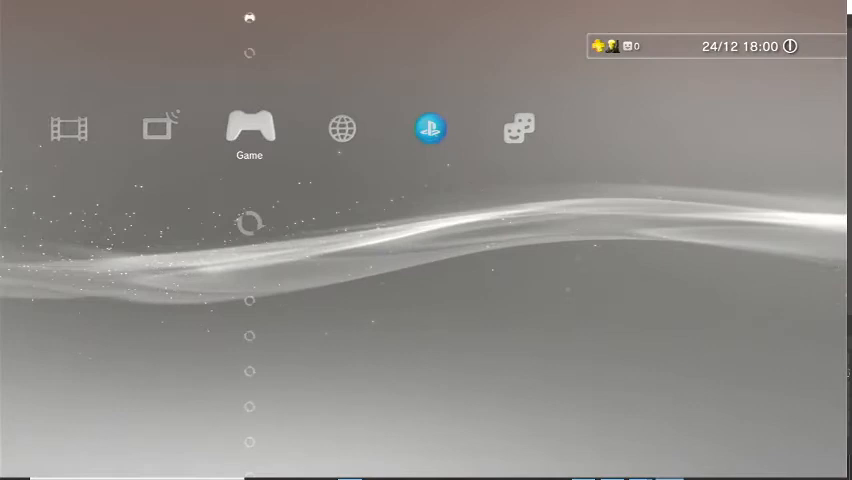
pyautogui.hscroll(-3)
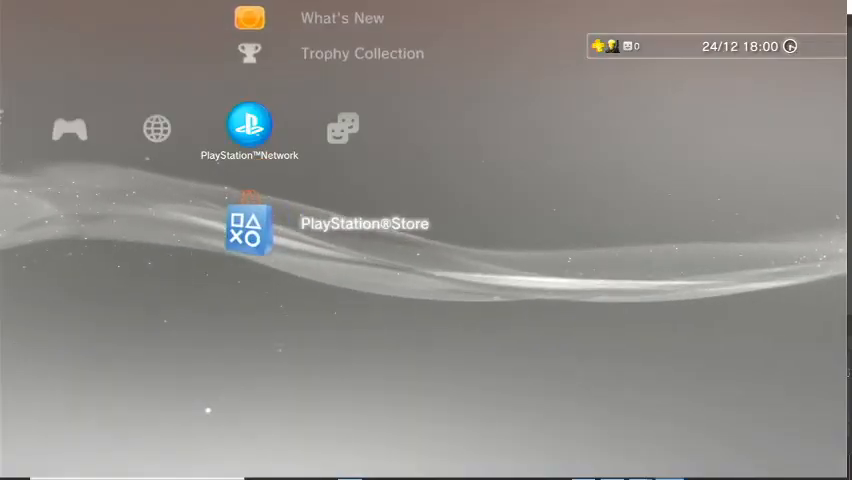
pyautogui.click(248, 224)
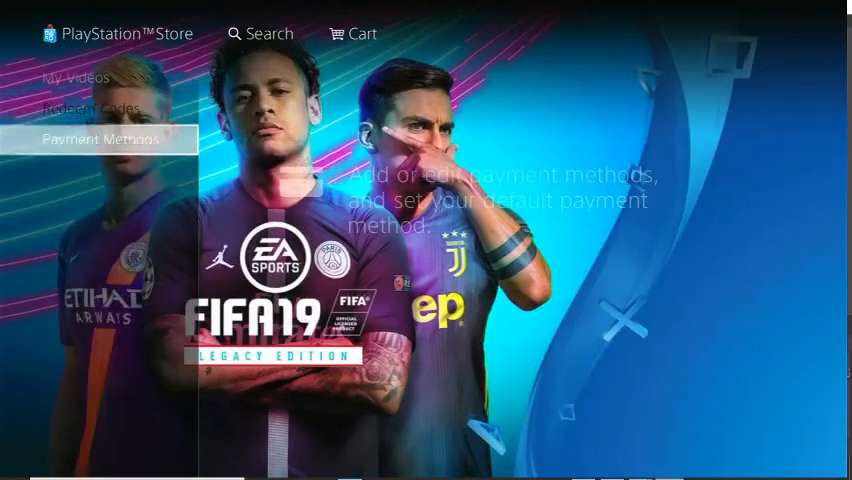
# Select the Apps category in the Store's left menu and open All Apps
pyautogui.click(60, 140)
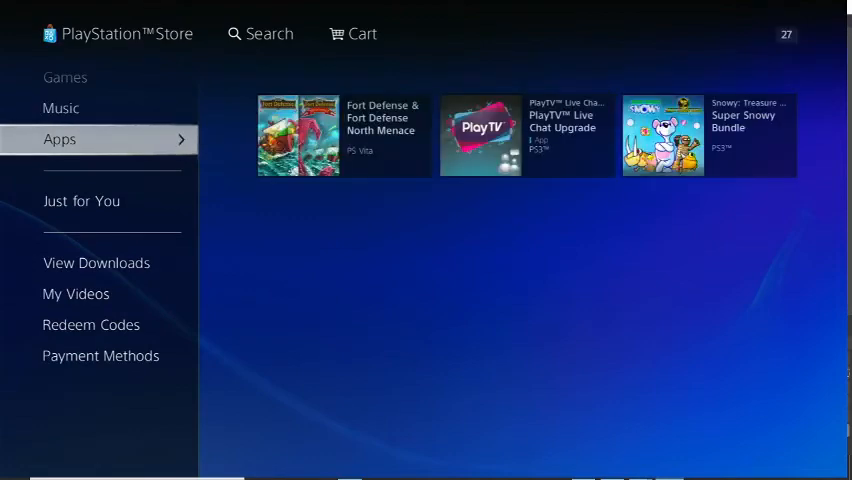
pyautogui.click(60, 140)
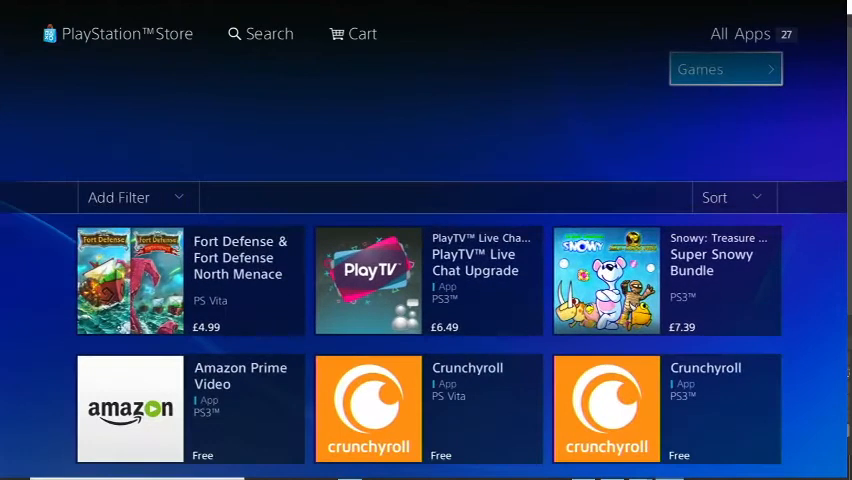
# Scroll the All Apps grid to YouTube, open its page and show Recommendations
pyautogui.scroll(-3)
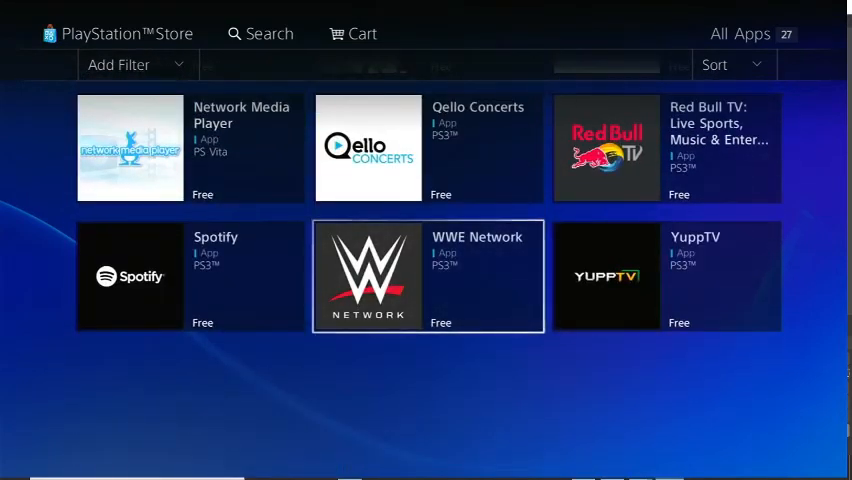
pyautogui.scroll(-3)
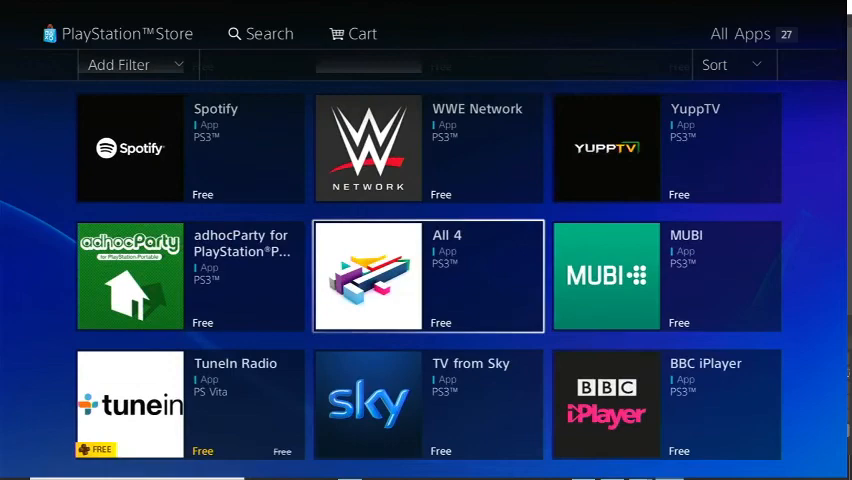
pyautogui.scroll(-3)
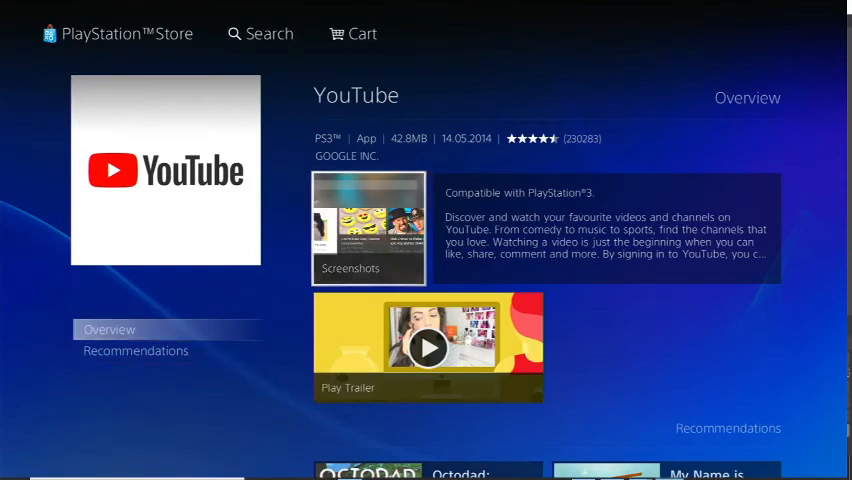
pyautogui.click(136, 350)
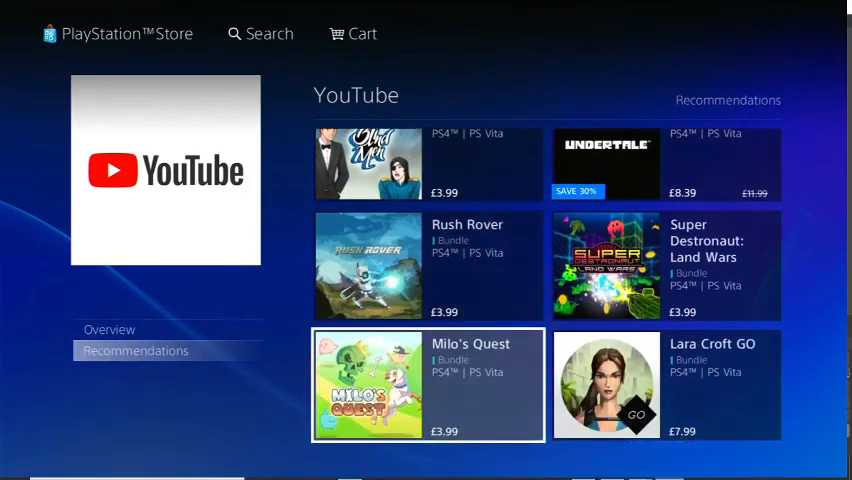